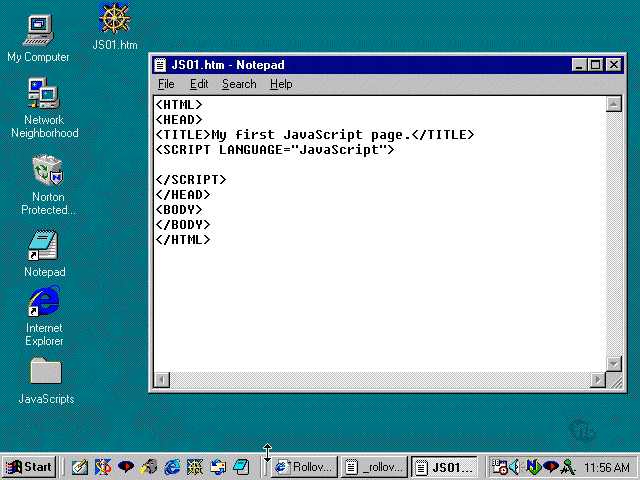
Step: Write '<!-- begin hiding JavaScript from older browsers' on the line after the SCRIPT tag
left_click(216, 180)
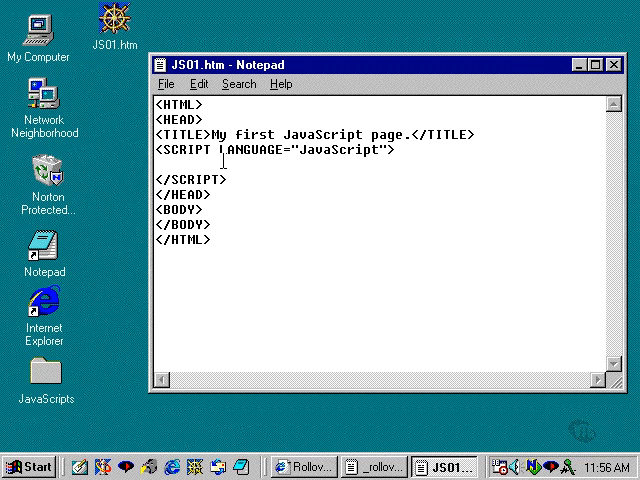
left_click(228, 180)
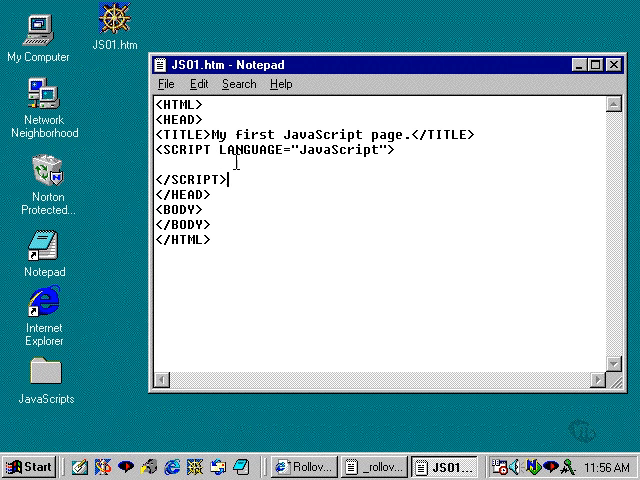
mouse_move(232, 164)
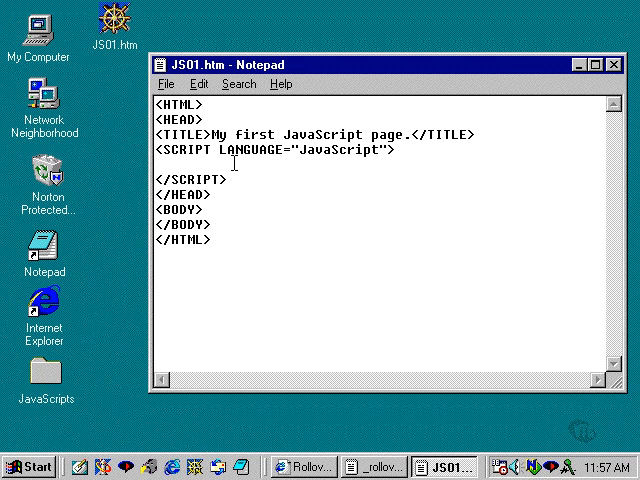
type("<!")
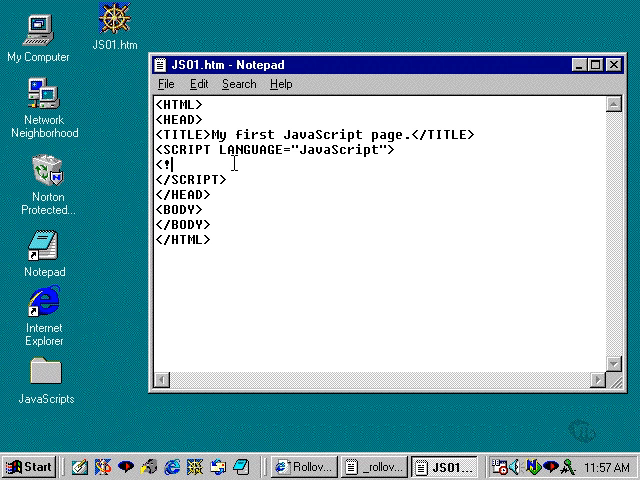
type("--")
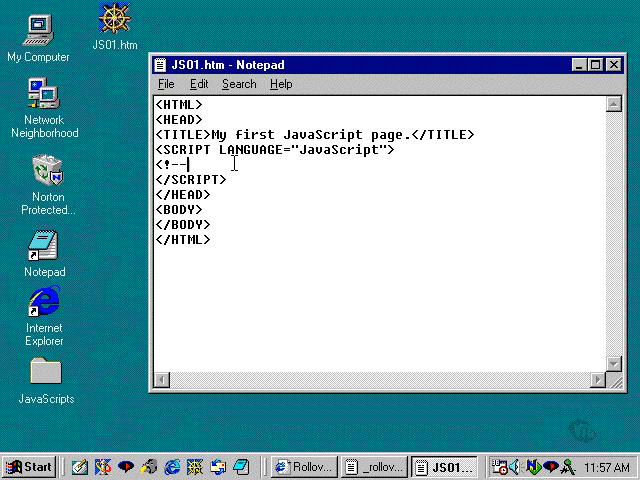
type("b")
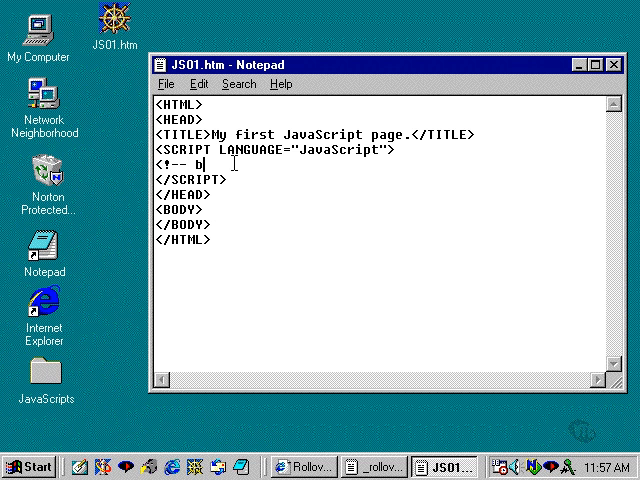
type("egin")
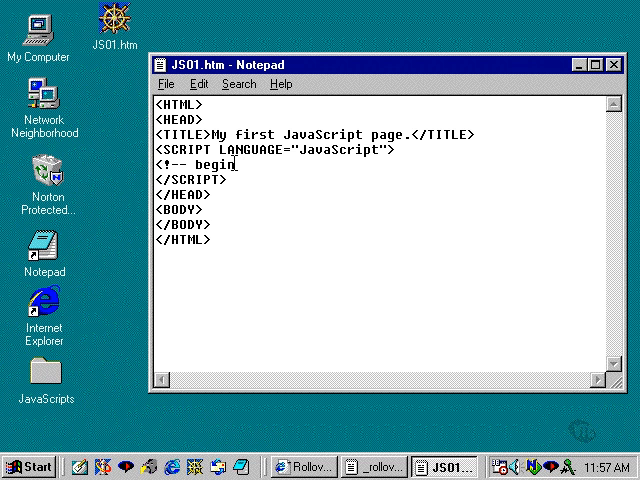
type("hiding")
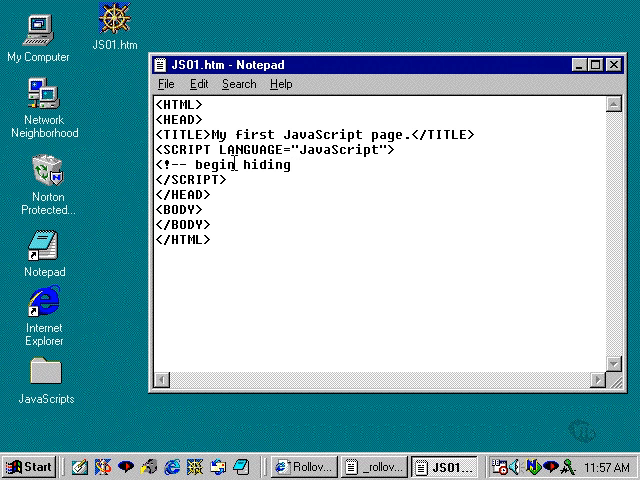
type("JavaScript")
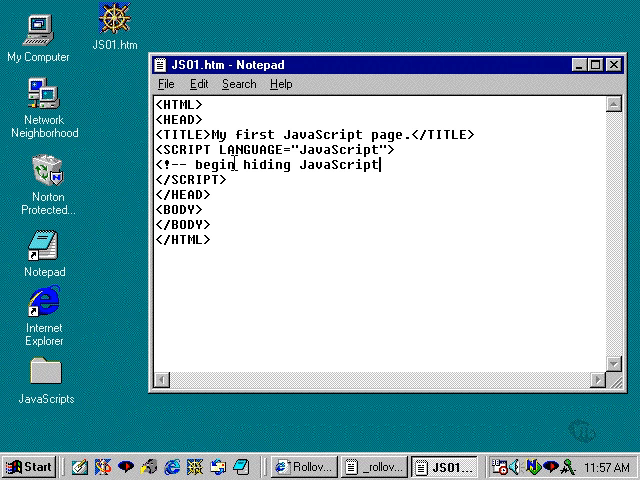
type("from")
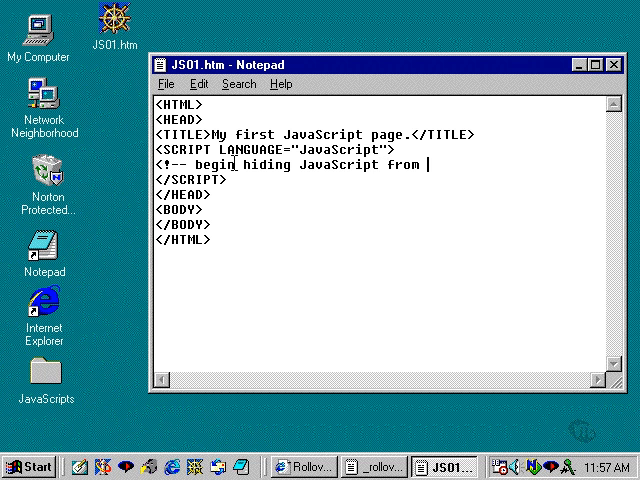
type("older bro")
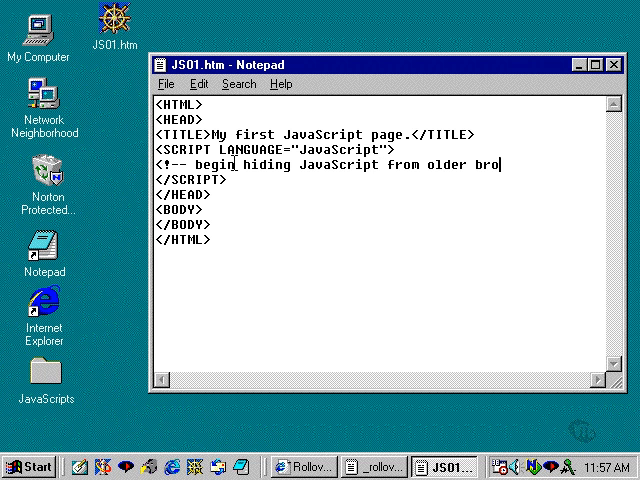
type("wsers")
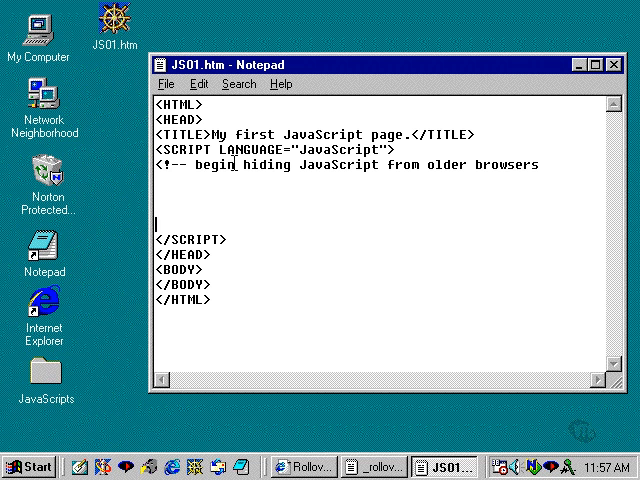
Step: Write '// end the JavaScript hiding' on the line above </SCRIPT>
type("//")
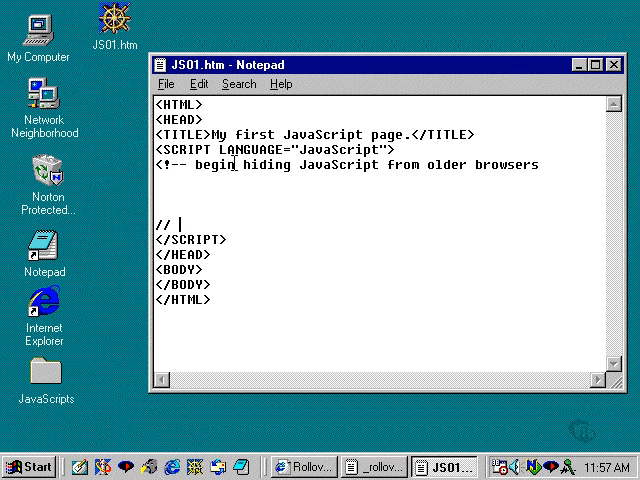
type("end")
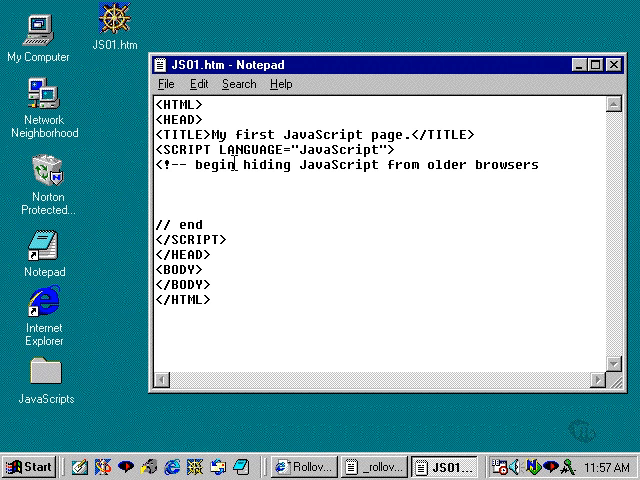
type("the Java")
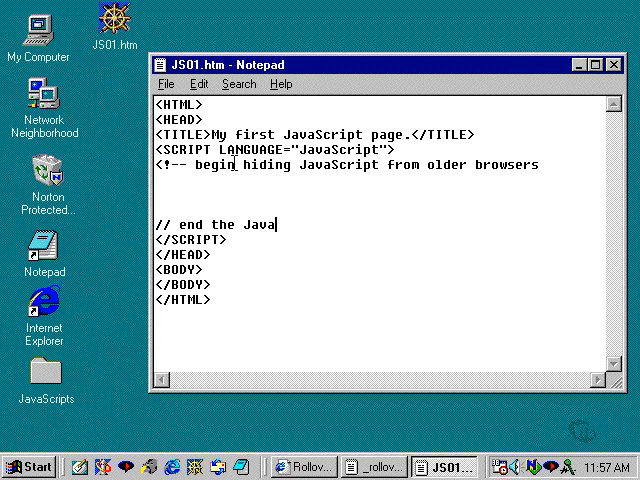
type("Script hiding")
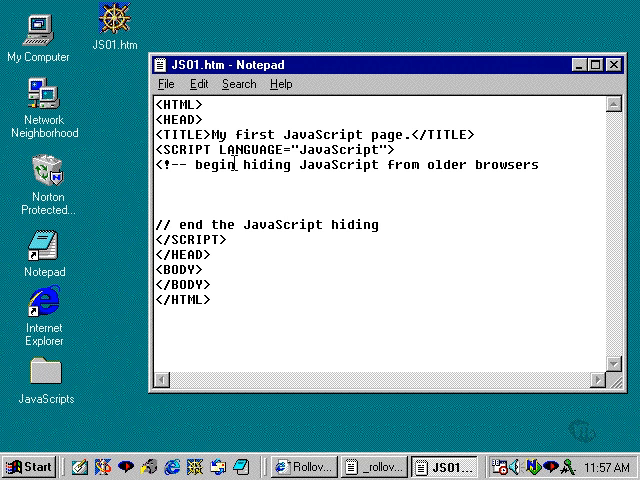
left_click(400, 224)
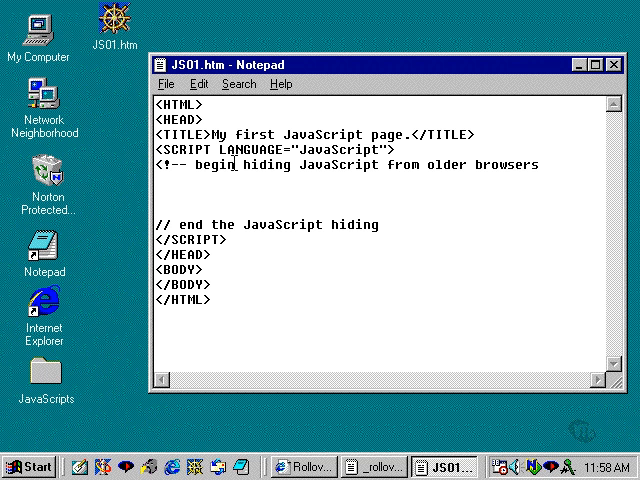
Step: Append the closing '-->' to the end-hiding line and select that whole line
type("-->")
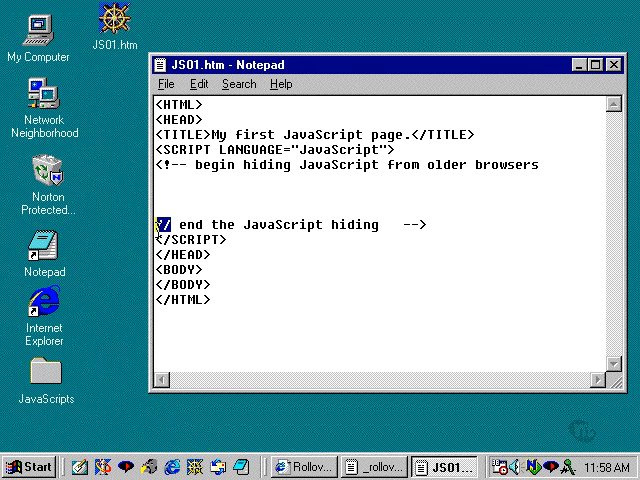
left_click_drag(160, 224, 432, 224)
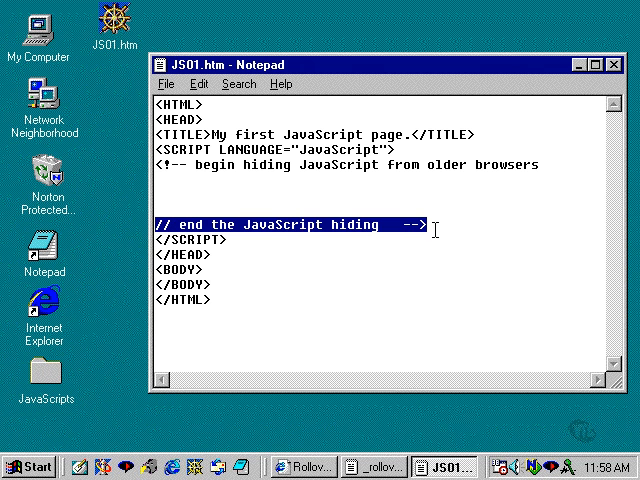